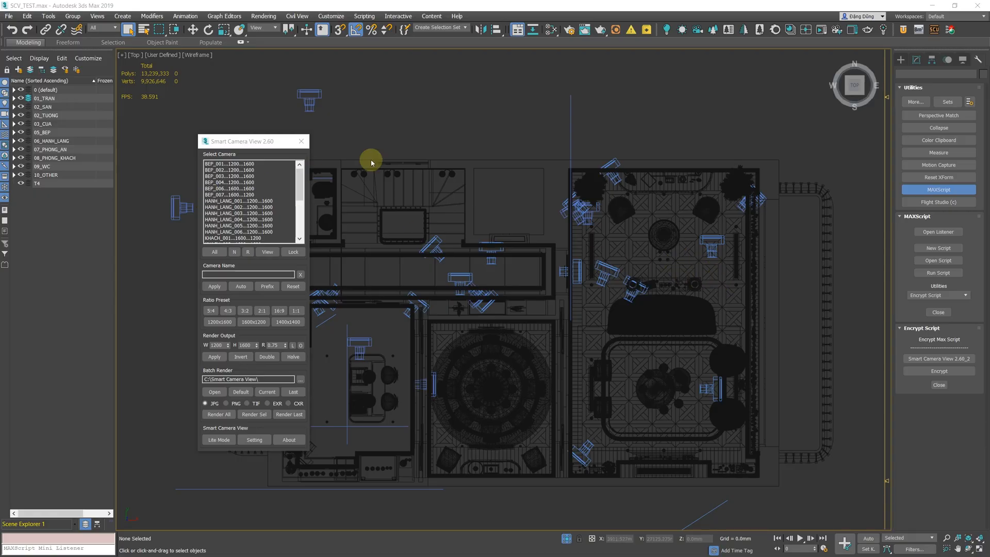
Preview cameras BEP_003, BEP_001, HANH_LANG_002 and HANH_LANG_006 from the Smart Camera View list
click(238, 175)
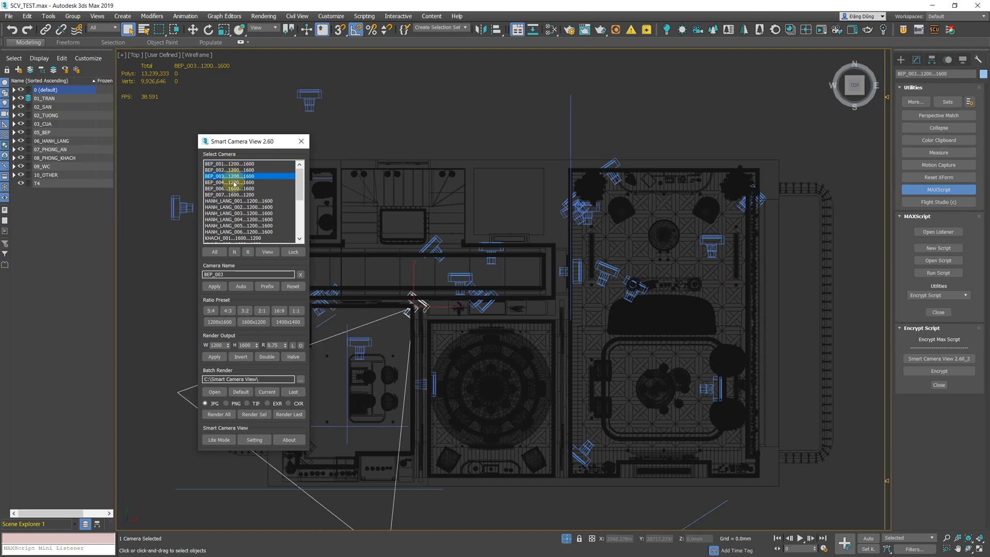
click(238, 231)
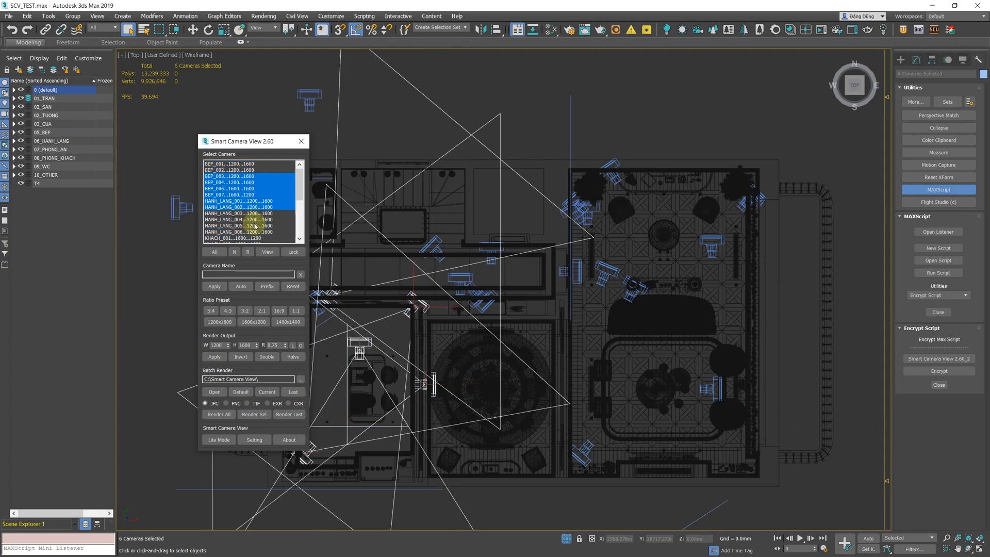
click(229, 164)
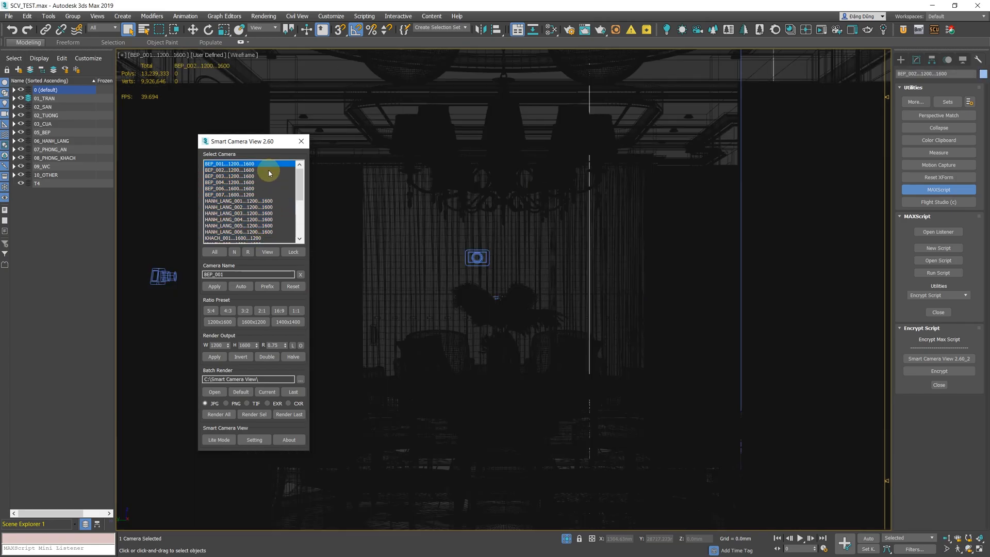
click(238, 207)
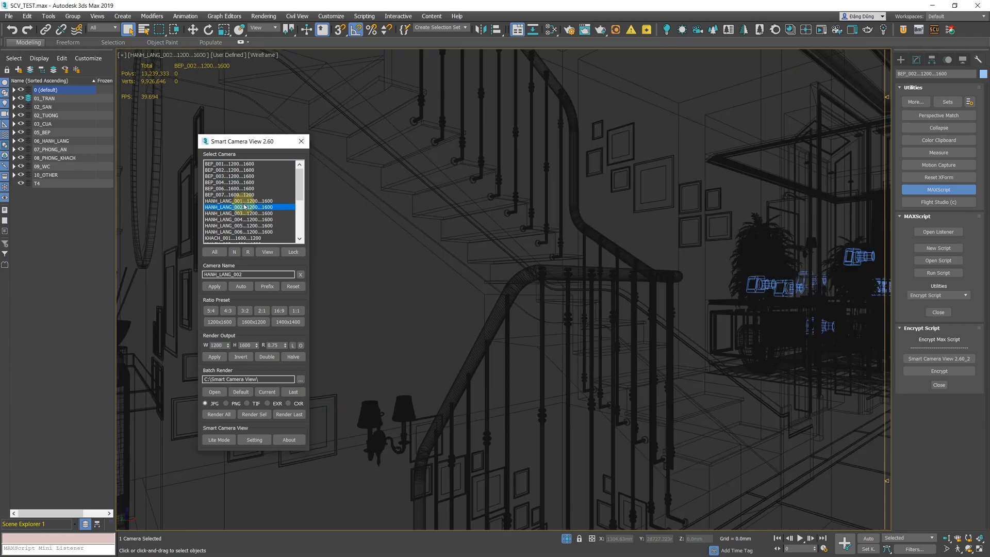
click(238, 231)
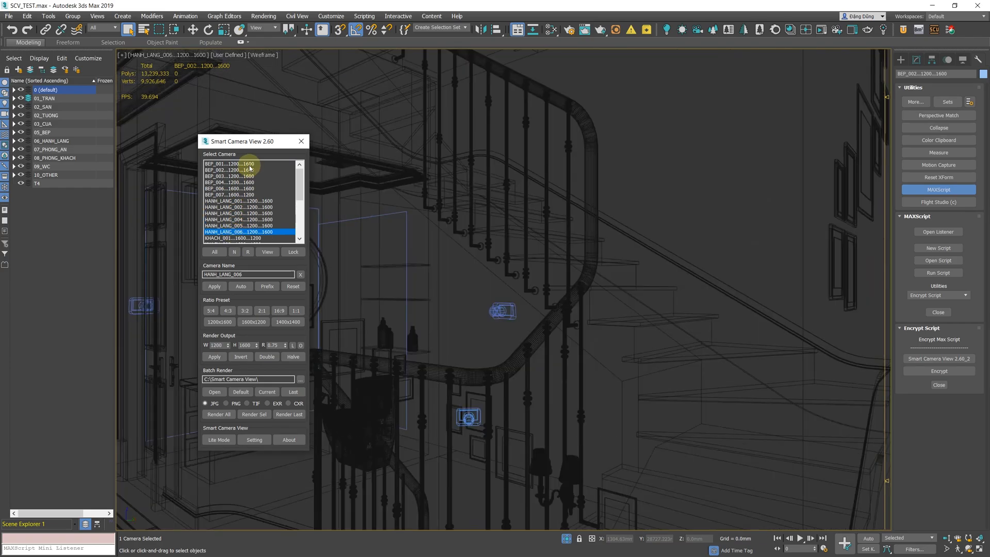
Select all cameras, clear the selection, pick KHACH_007 and start Render All
click(215, 252)
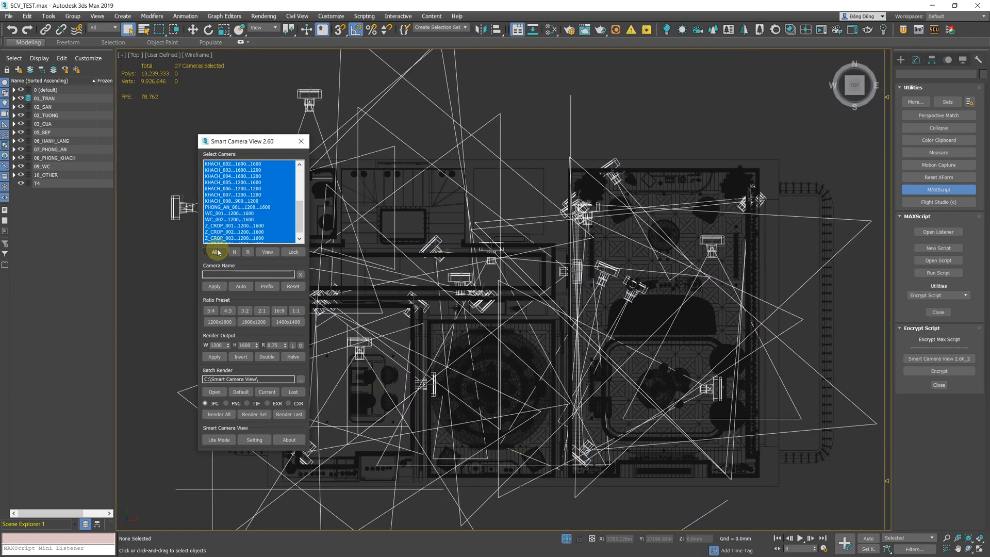
click(215, 251)
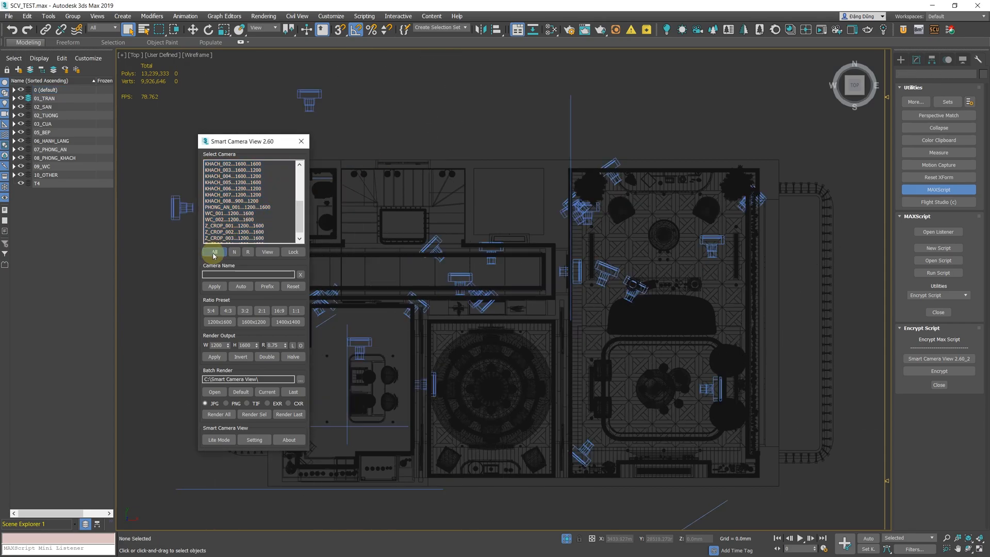
click(232, 195)
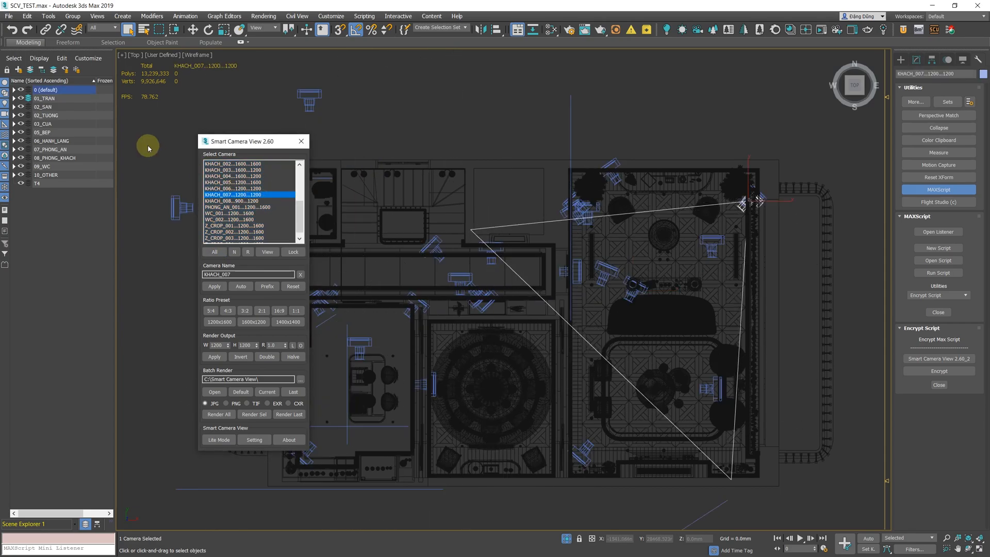
click(267, 251)
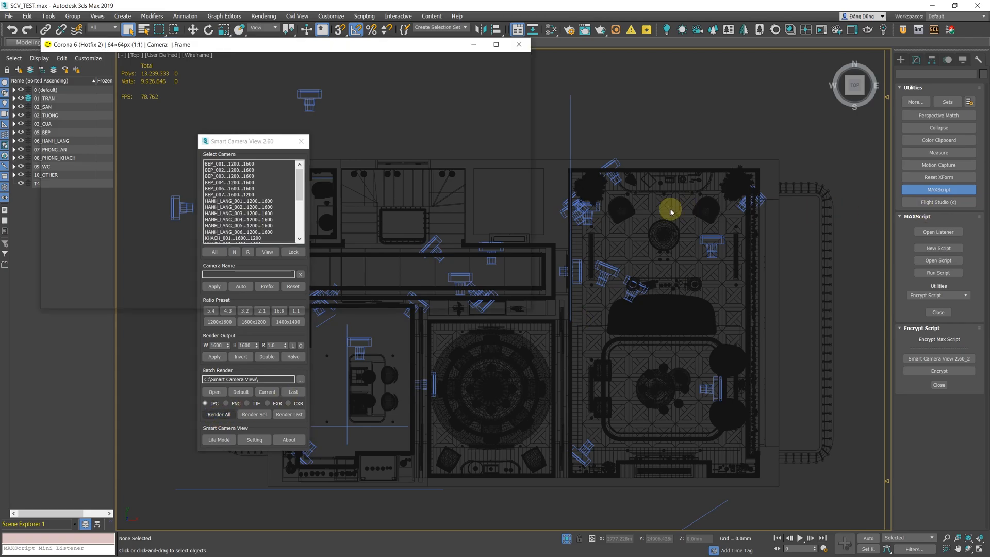
Render kitchen camera BEP_001 at 1200x1600 in the Corona frame buffer
click(218, 415)
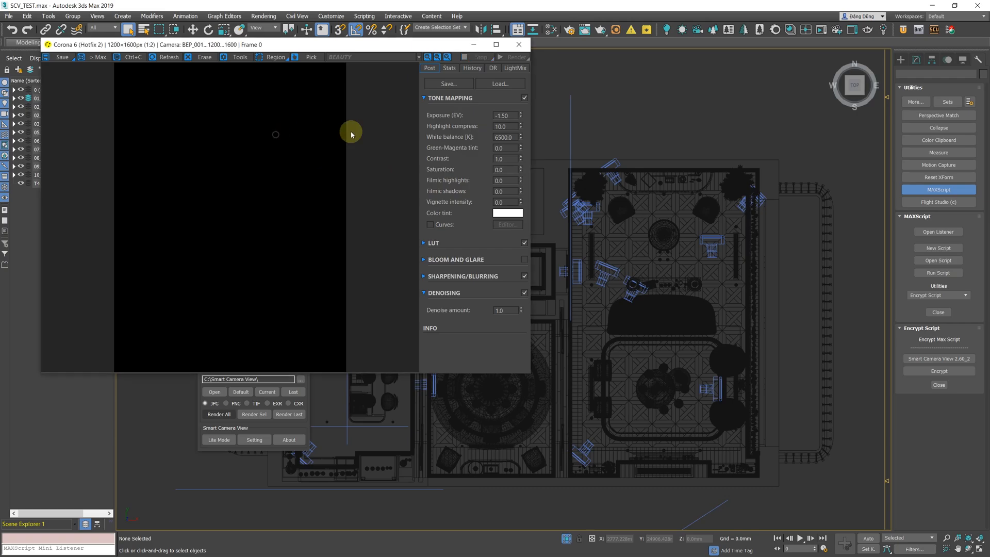
click(517, 44)
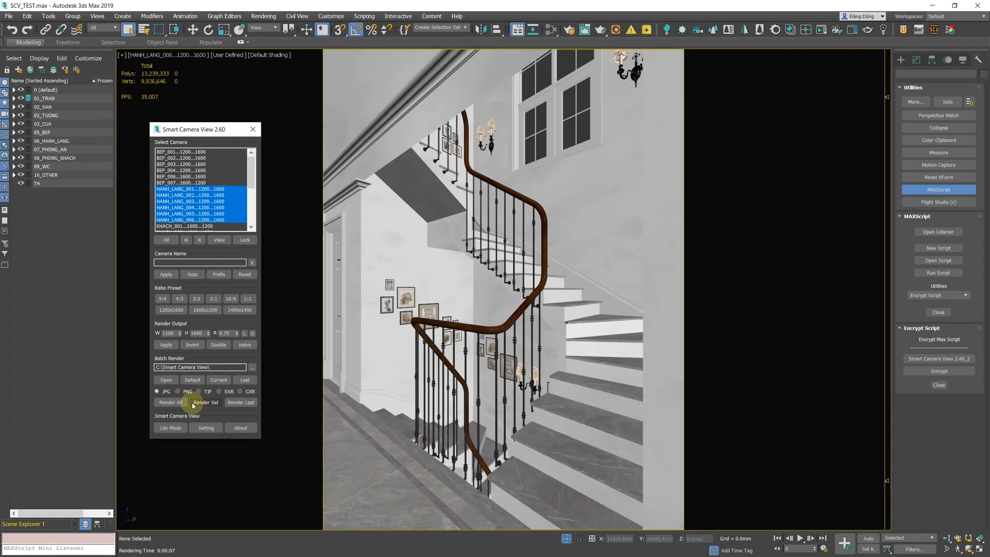
Batch-capture the six selected HANH_LANG cameras with Render Sel and show the output folder
click(204, 402)
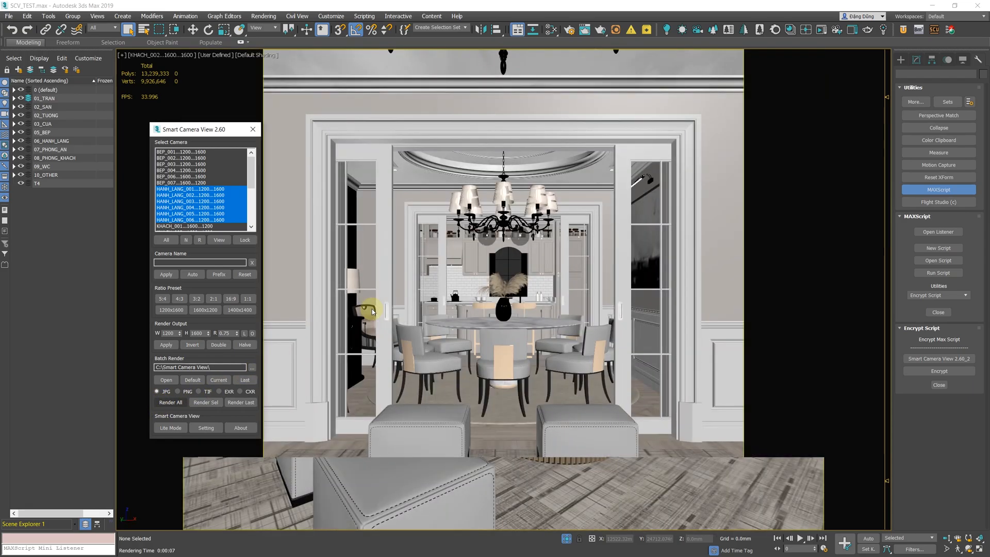
click(166, 379)
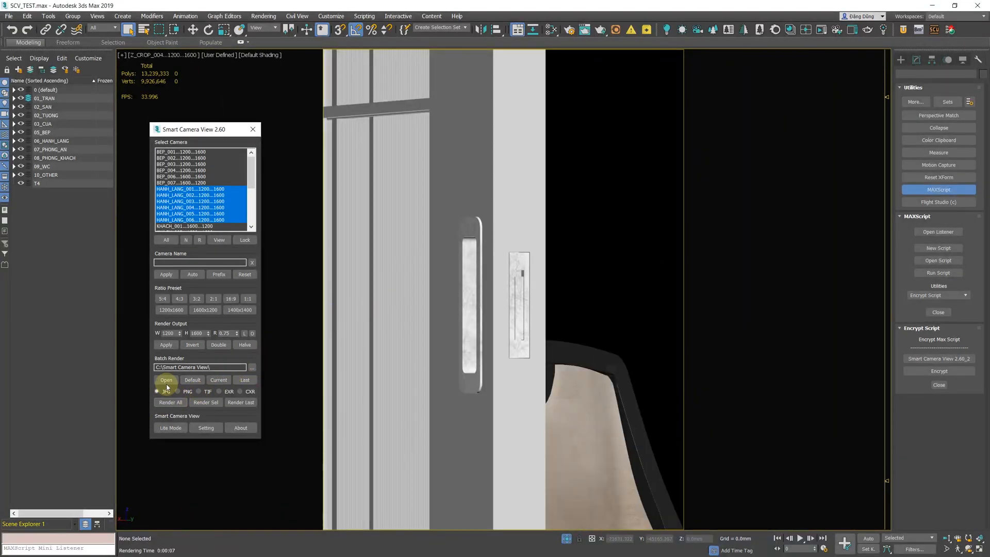
click(166, 379)
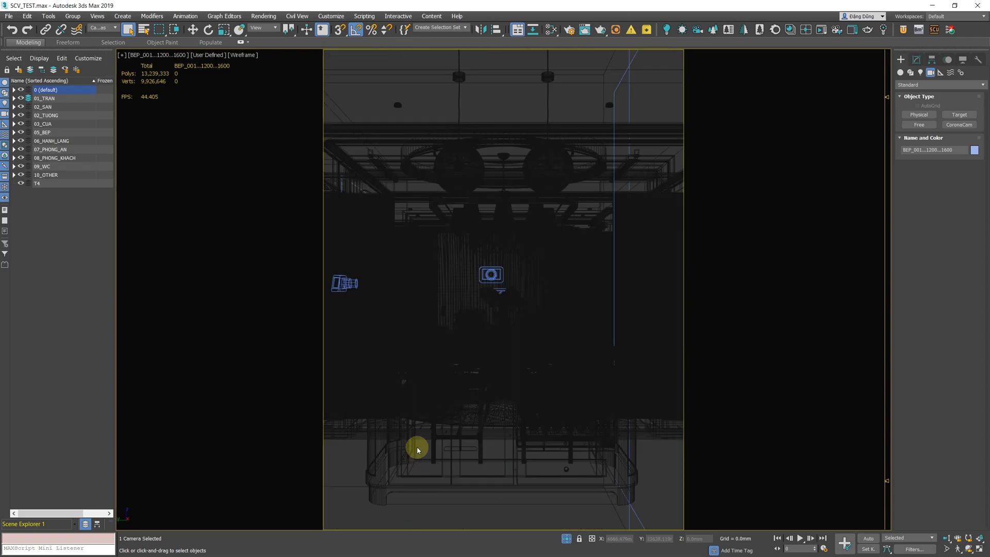
Hot-switch to the next kitchen camera with the T hotkey, then restore the Smart Camera View panel over the Top view
key(t)
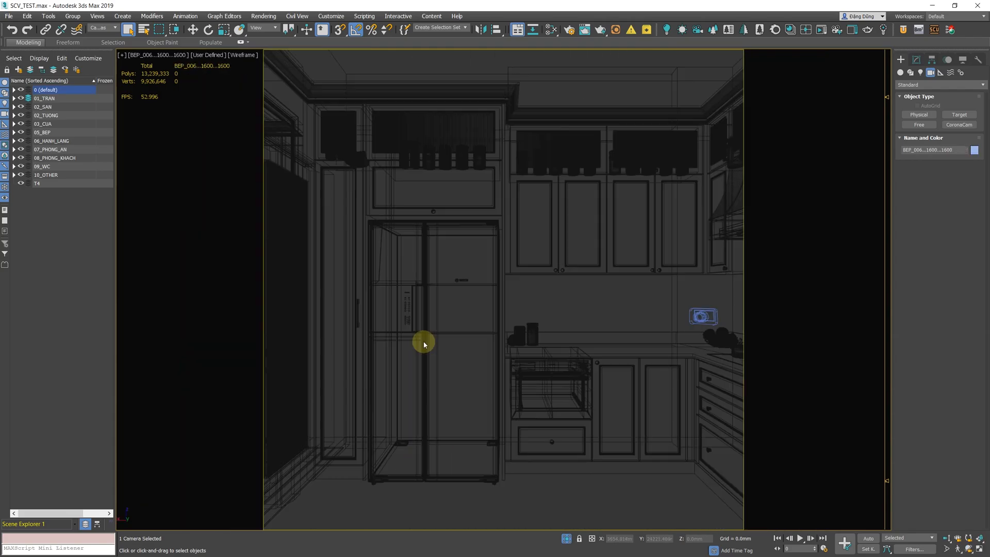
click(209, 426)
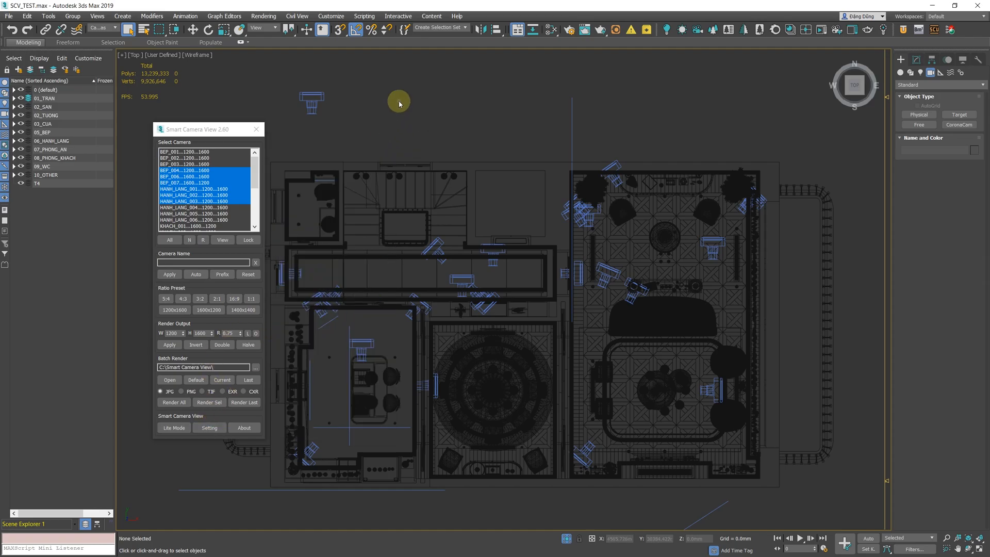
Scroll the camera list to the later room cameras and bring up the Setting dialog
scroll(down, 3)
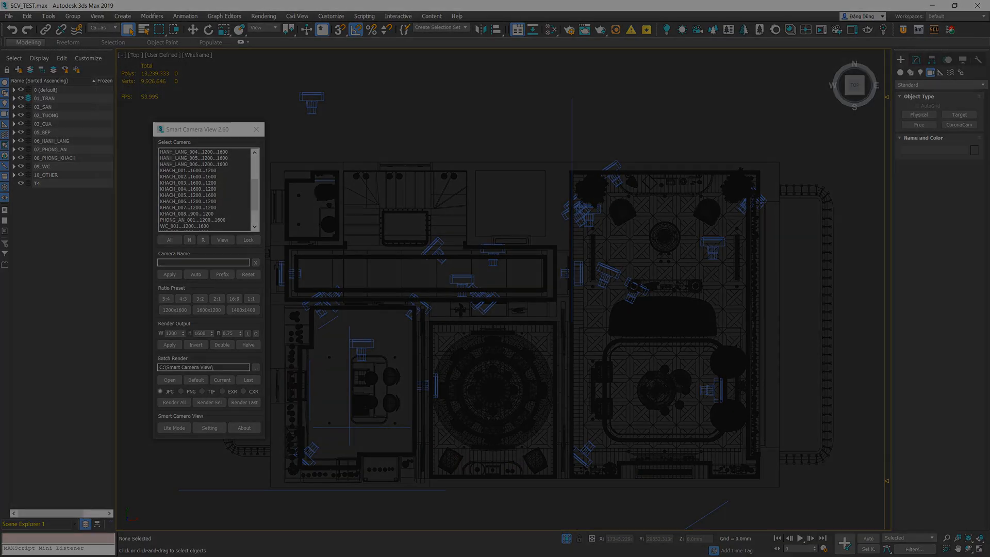
click(209, 426)
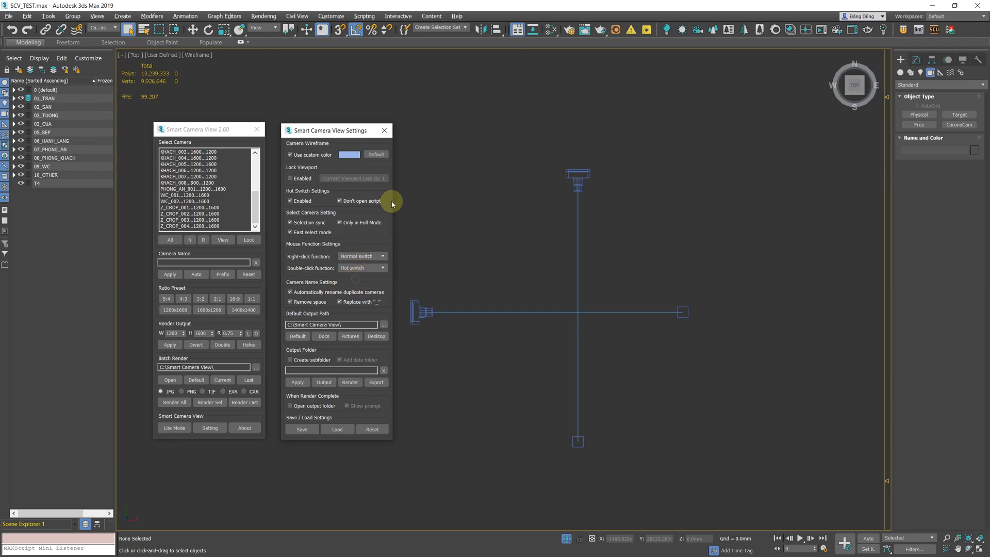
Turn on Hot Switch, set right-click and double-click to Select Target, and test it on WC_001
click(189, 195)
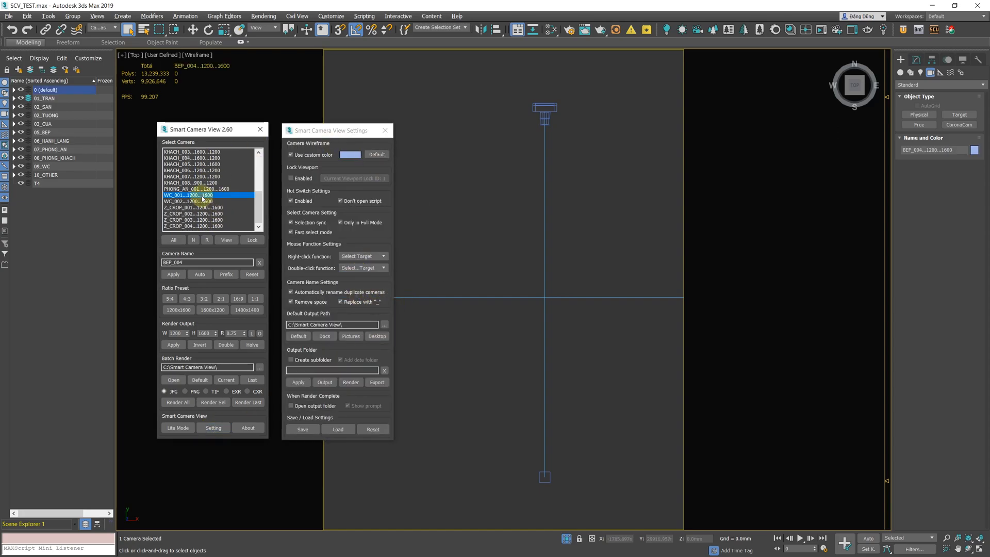
click(190, 195)
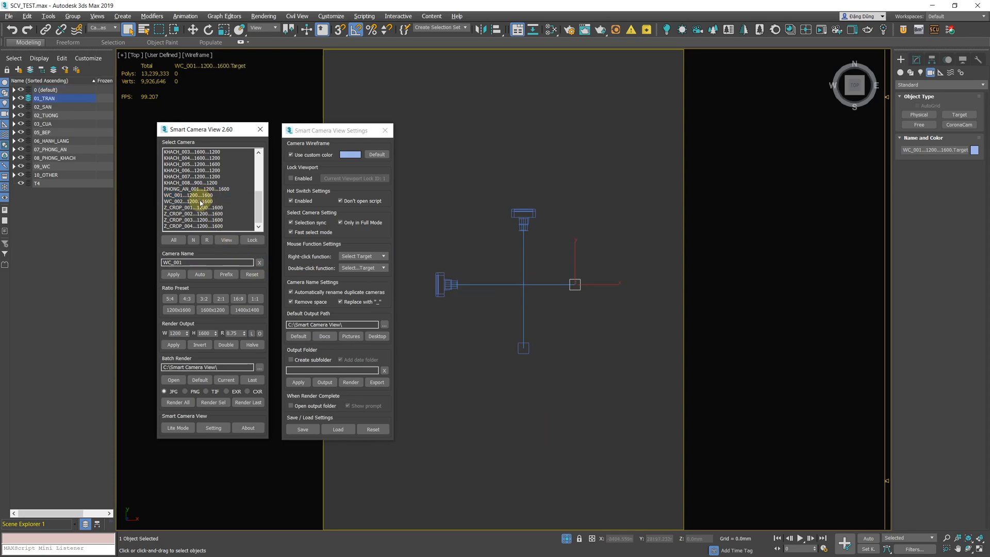
click(190, 201)
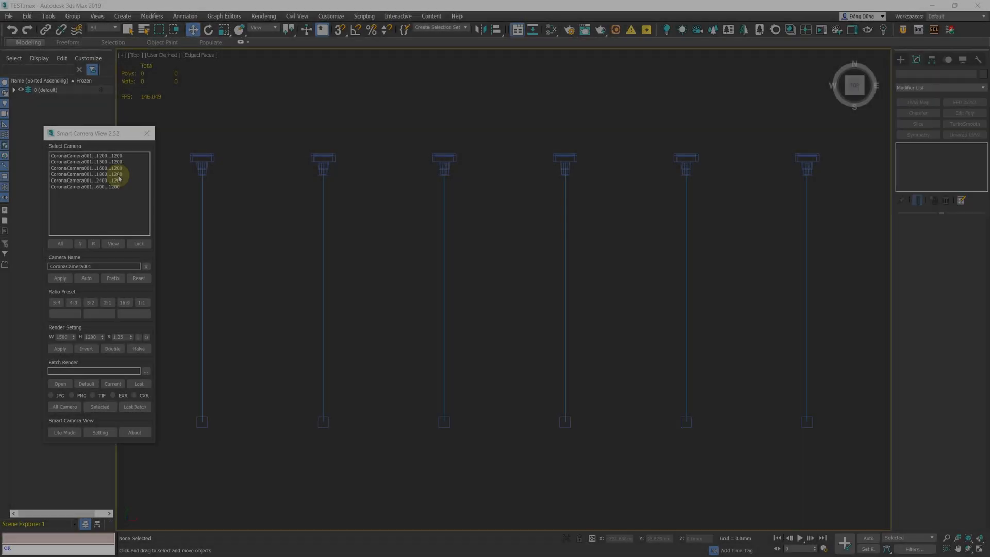
In TEST.max with version 2.52, select CoronaCamera001...600...1200, the last camera listed
click(86, 187)
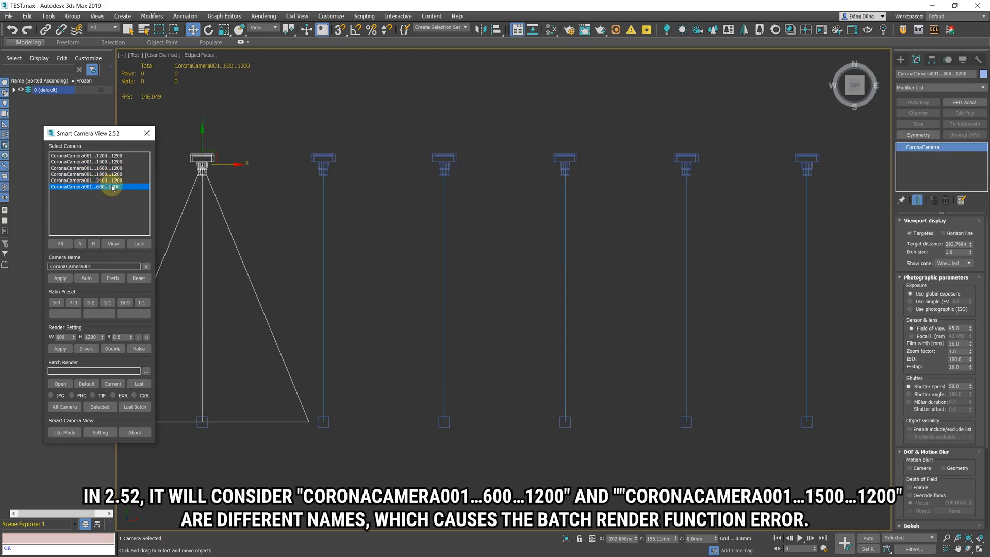
click(99, 432)
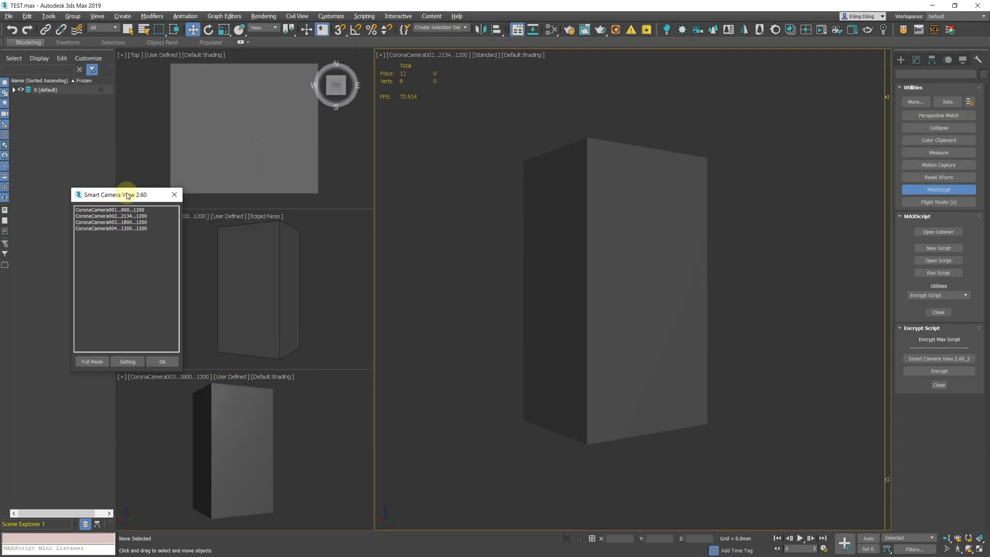
Confirm Lock Viewport is enabled in Setting, then display CoronaCamera001 in the perspective view
click(127, 361)
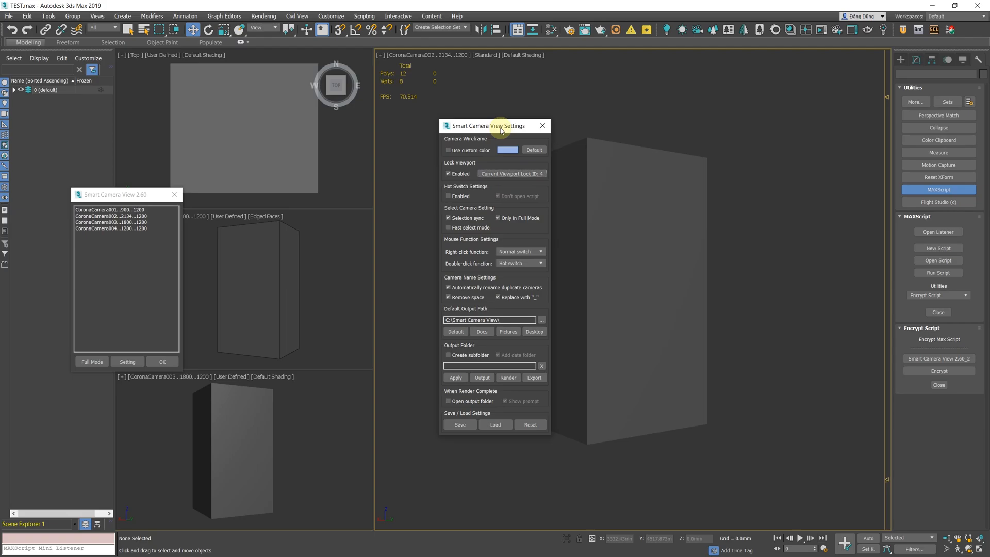
click(111, 228)
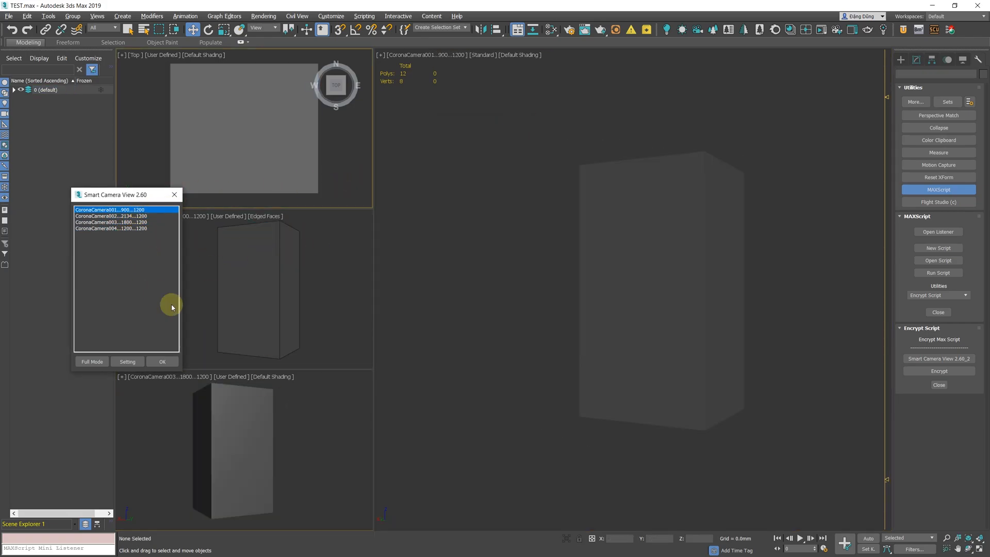
click(111, 222)
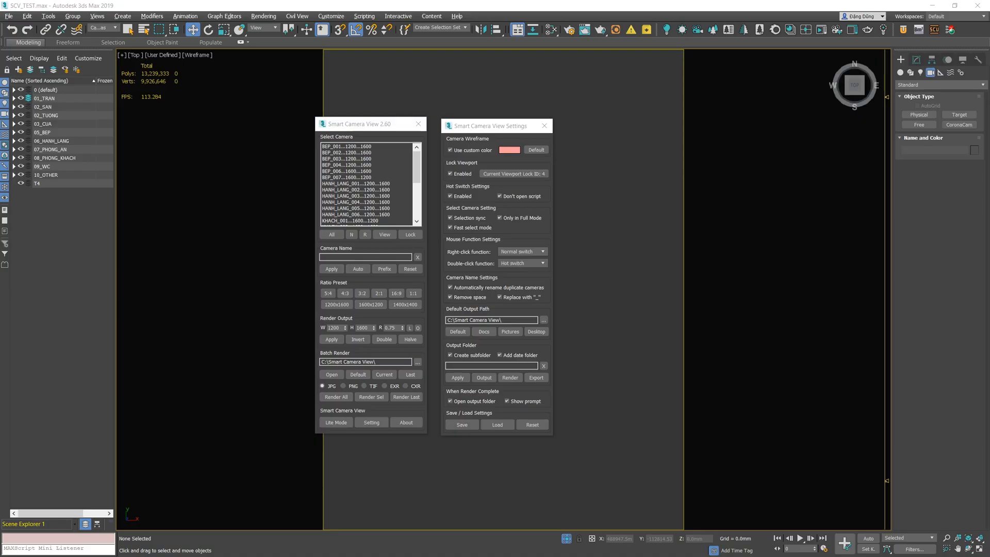
mouse_move(605, 328)
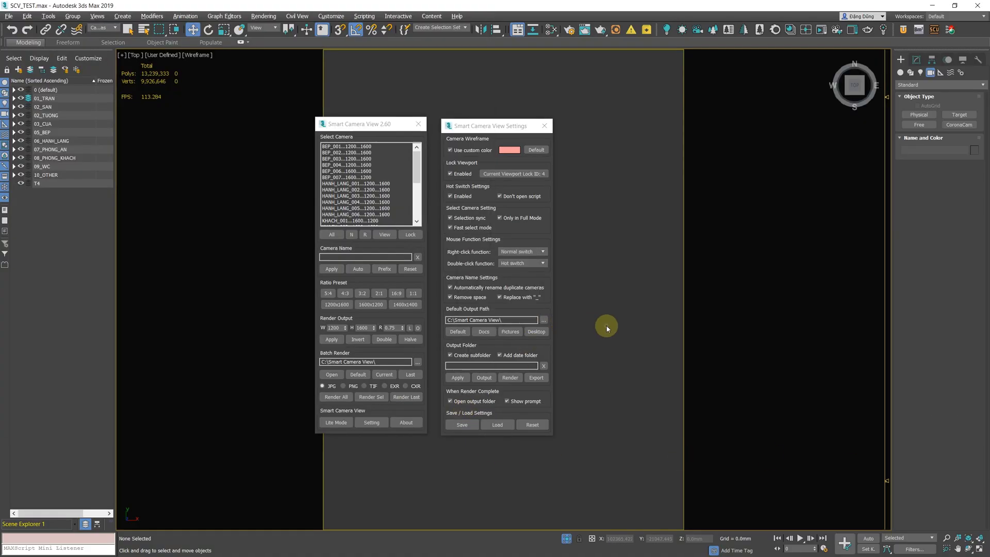